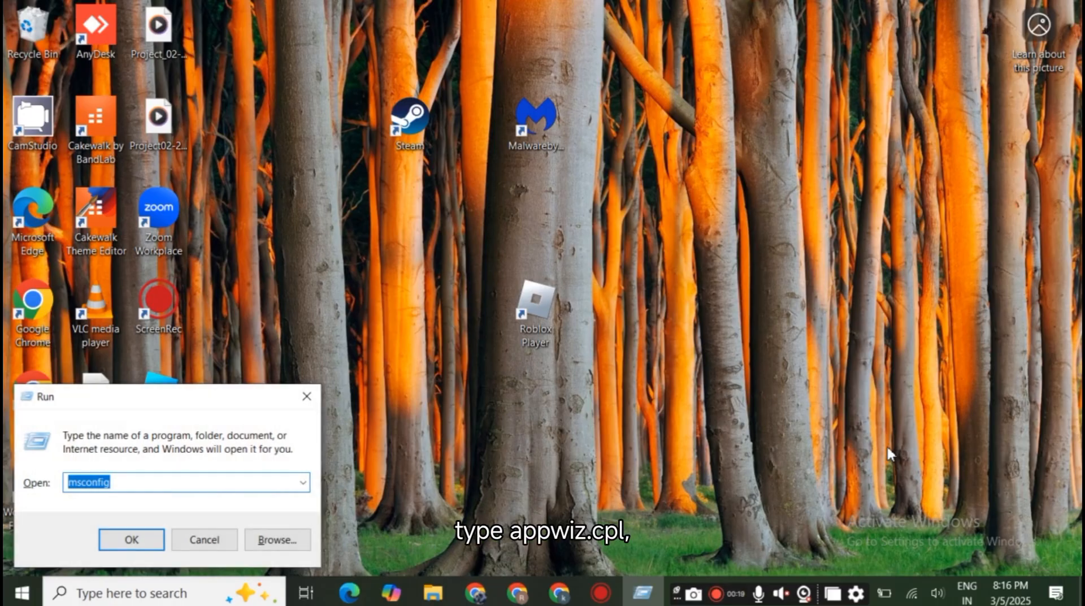
Enter appwiz.cpl in the Run dialog to show installed programs.
type("app")
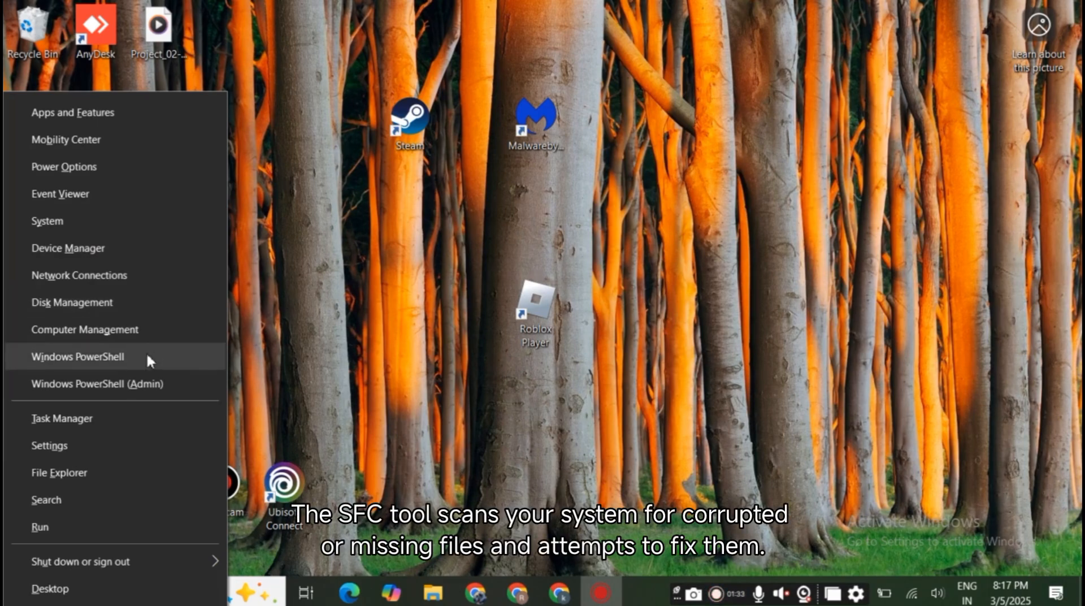
Launch Windows PowerShell without admin rights from the Win+X menu.
left_click(77, 356)
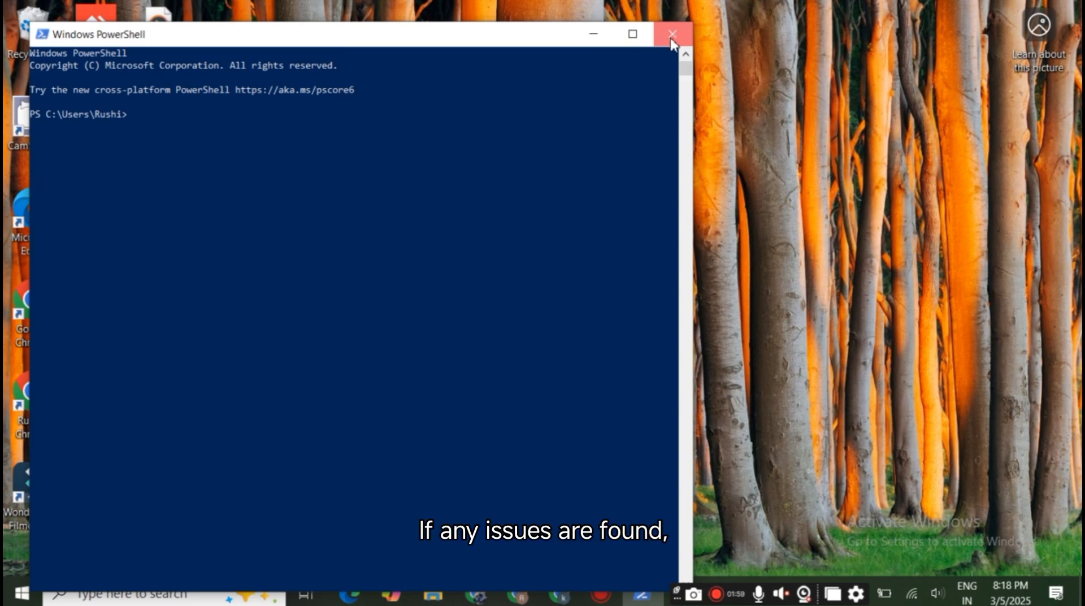
Close the Windows PowerShell window to return to the desktop.
left_click(672, 32)
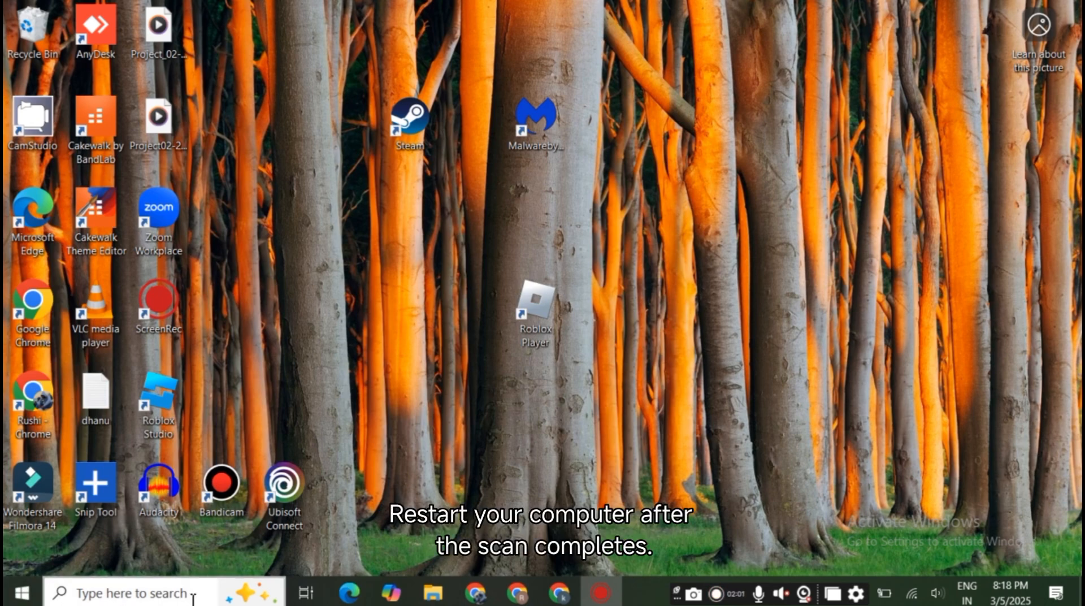
Activate the taskbar 'Type here to search' box to search for a program.
left_click(124, 592)
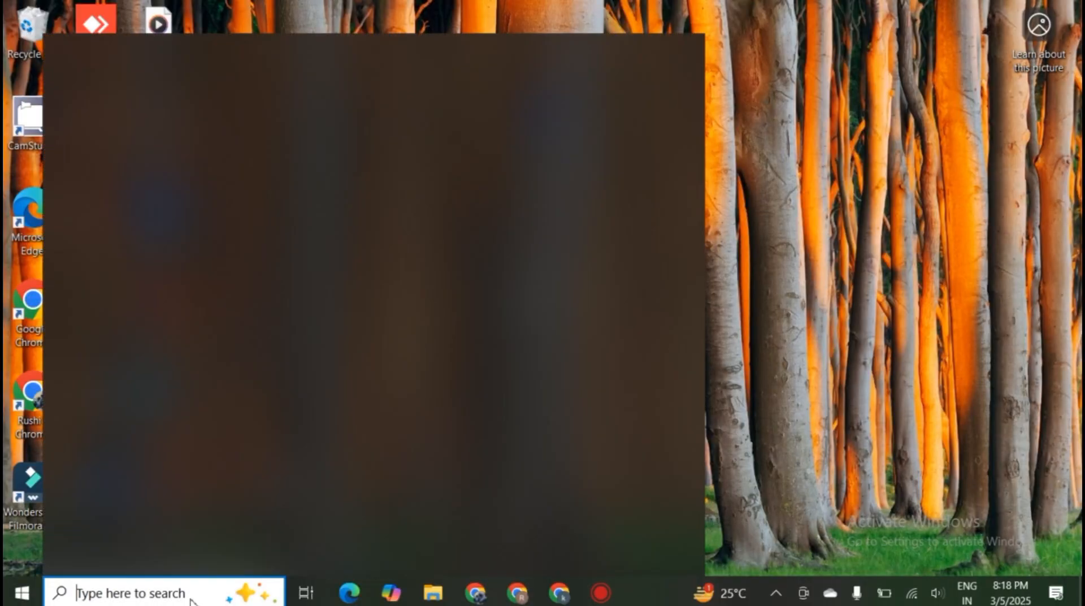